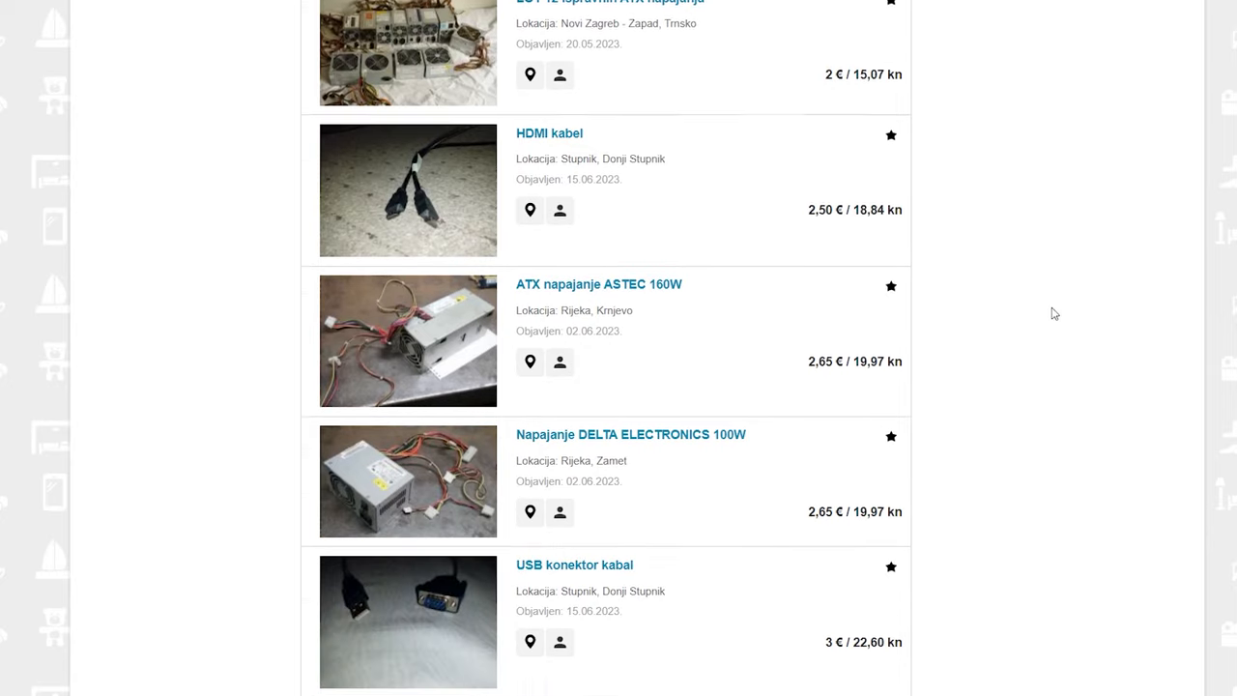
- View the SQMWS1010RJ wirewound resistor's enlarged, zoomable gallery photo on Mouser
{"action": "scroll", "scroll_direction": "down", "scroll_amount": 3}
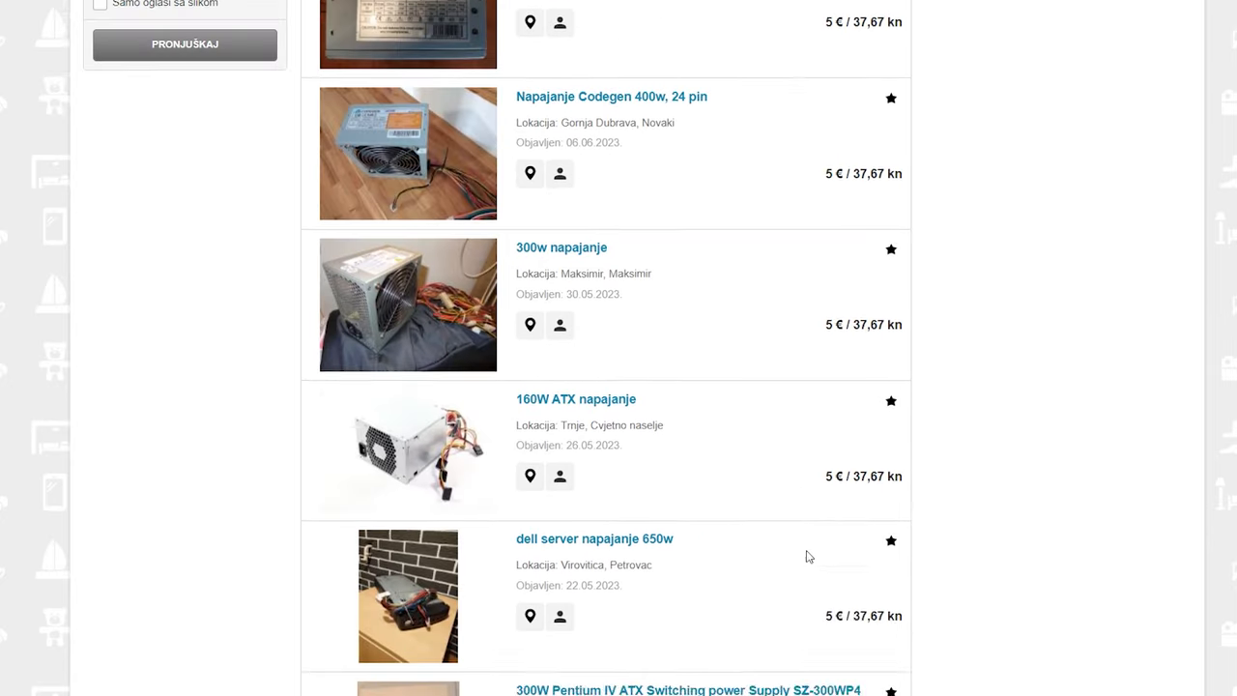
{"action": "scroll", "scroll_direction": "down", "scroll_amount": 3}
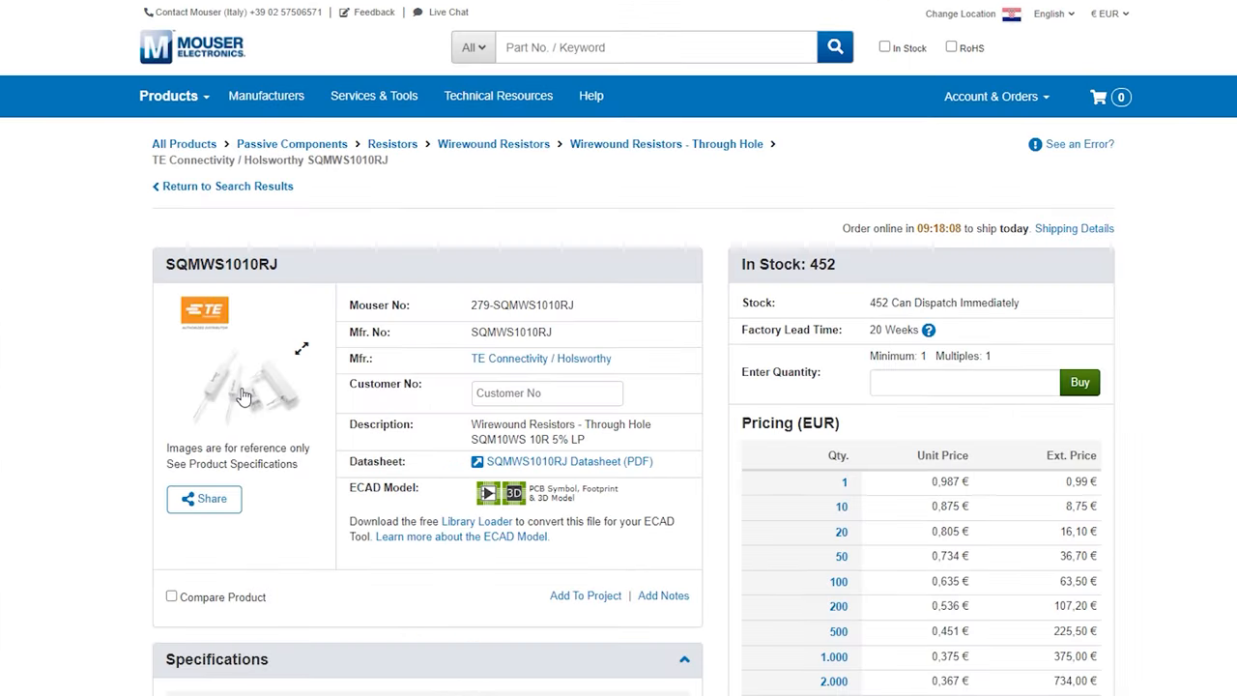
{"action": "left_click", "coordinate": [245, 386]}
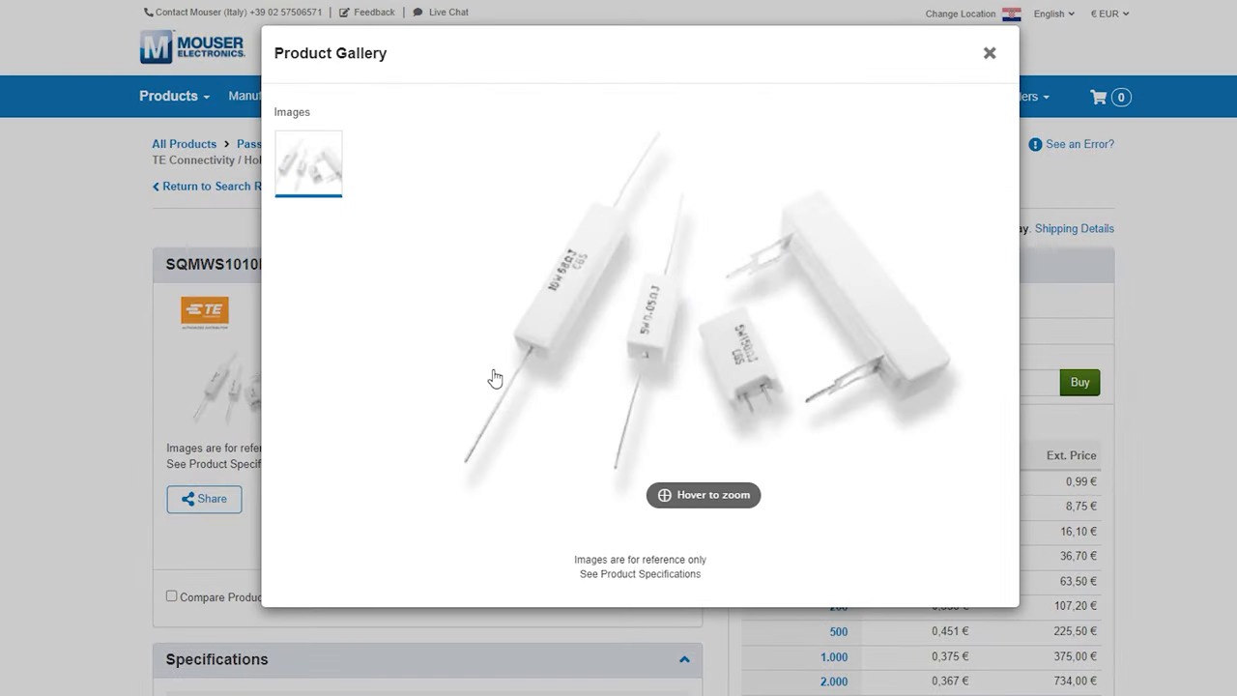
{"action": "mouse_move", "coordinate": [874, 164]}
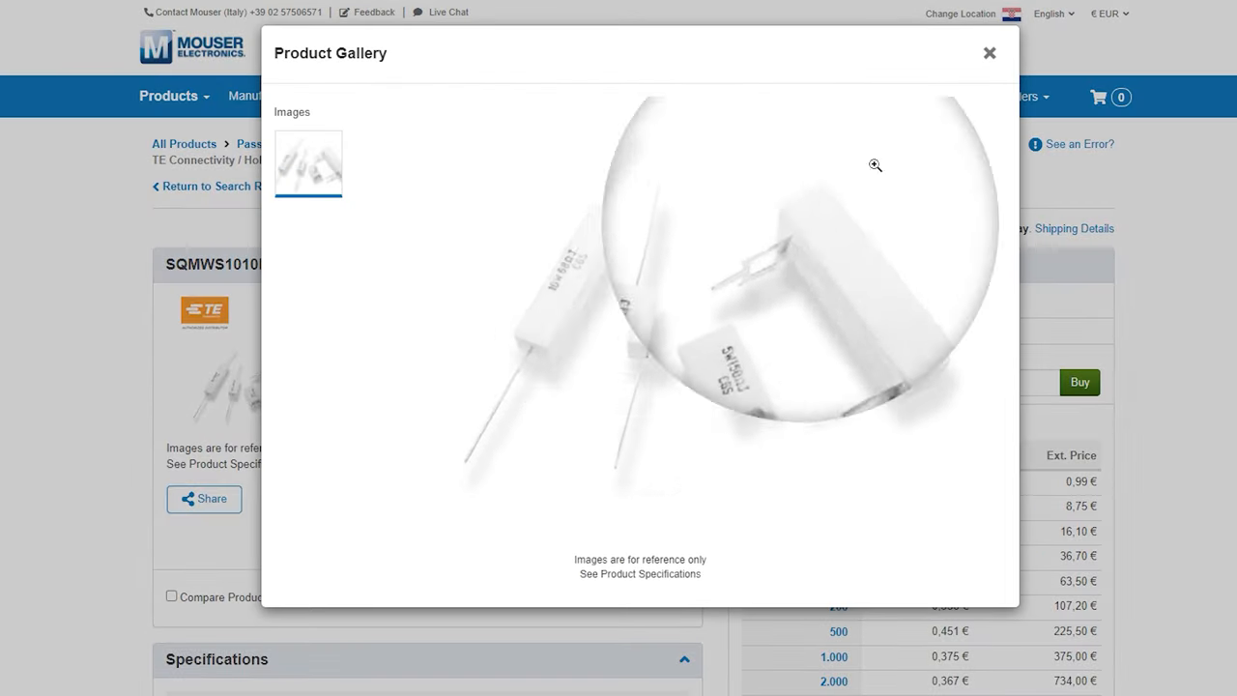
{"action": "left_click", "coordinate": [990, 52]}
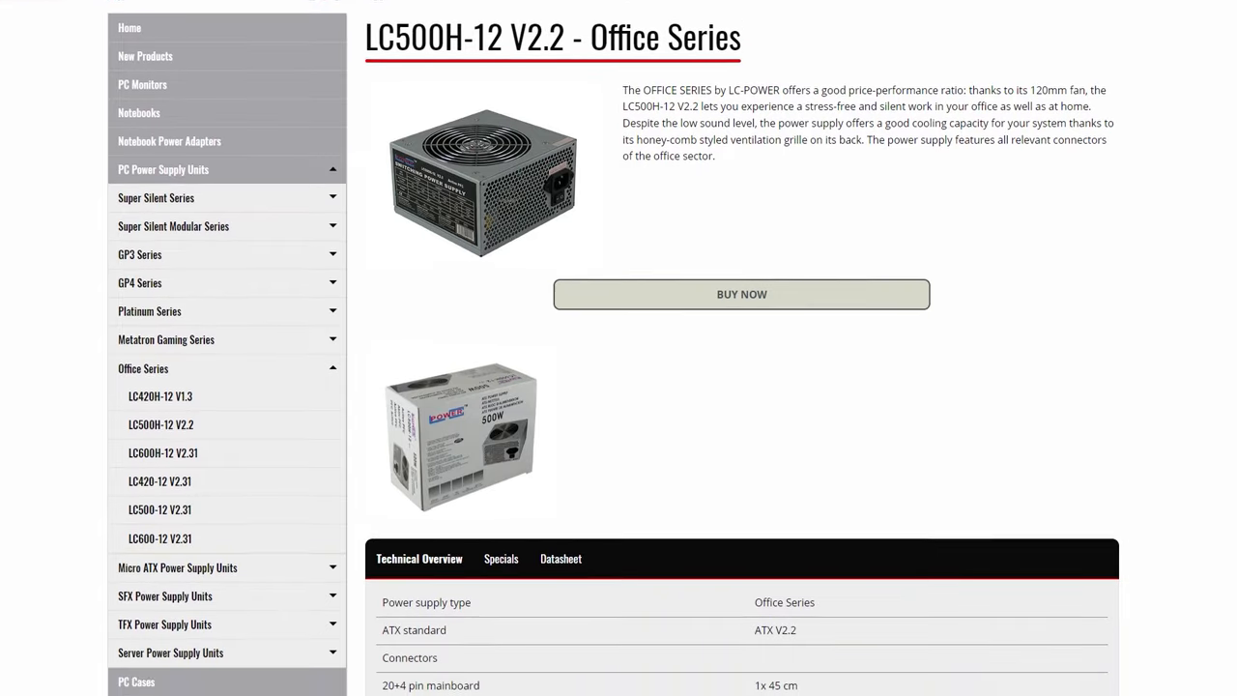
{"action": "scroll", "scroll_direction": "down", "scroll_amount": 3}
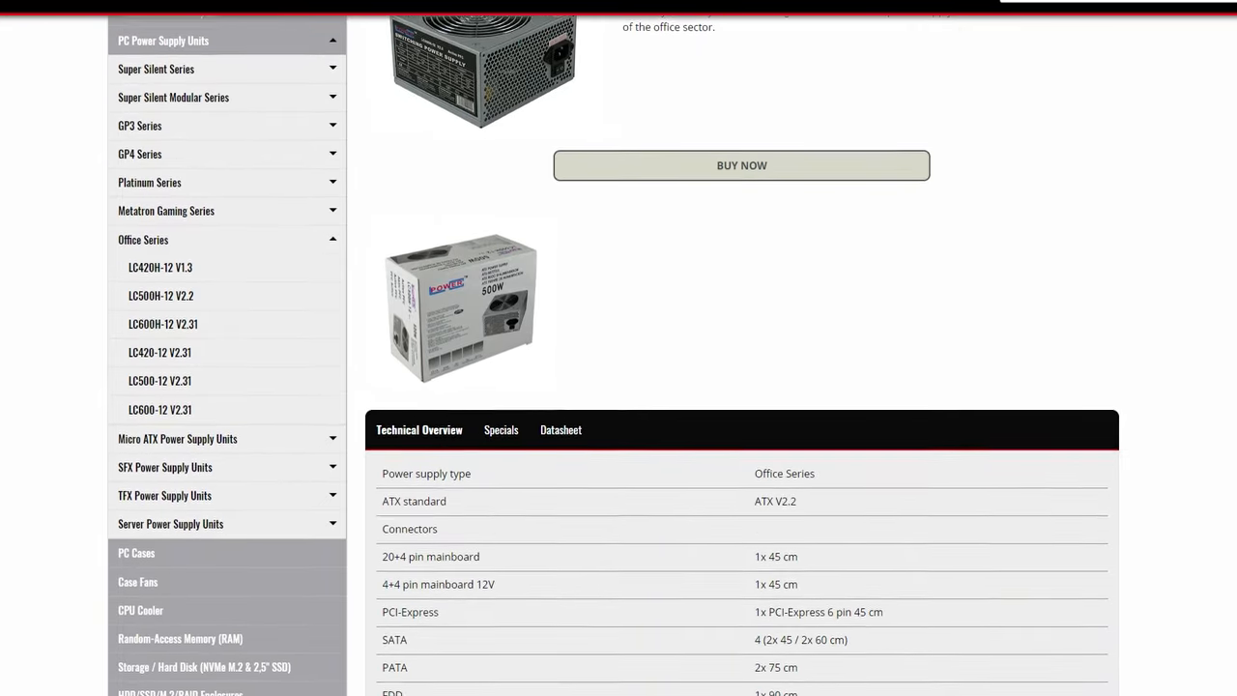
{"action": "scroll", "scroll_direction": "down", "scroll_amount": 3}
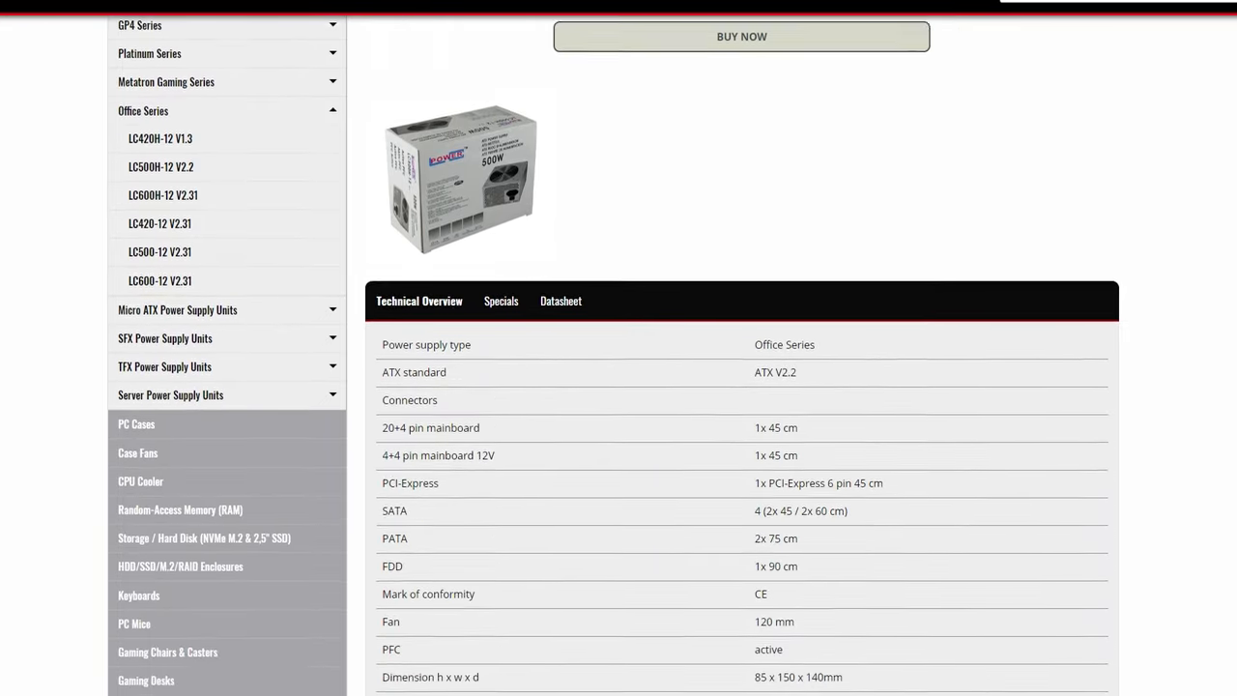
{"action": "scroll", "scroll_direction": "down", "scroll_amount": 3}
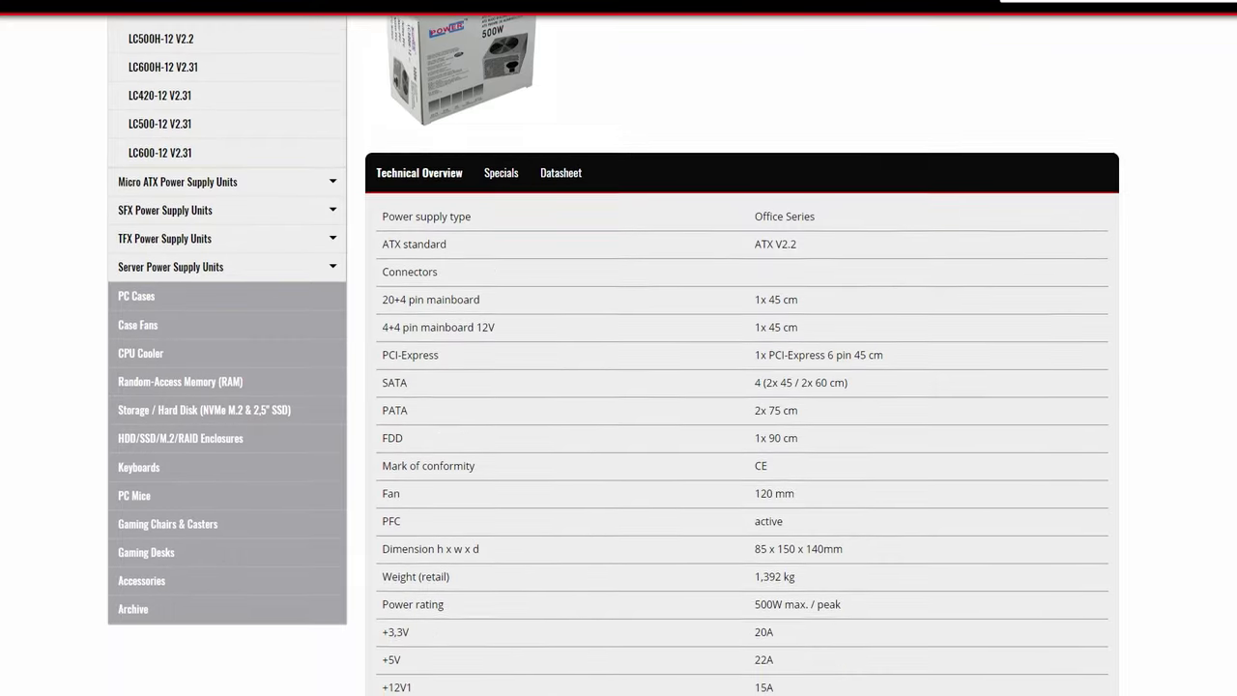
{"action": "scroll", "scroll_direction": "down", "scroll_amount": 3}
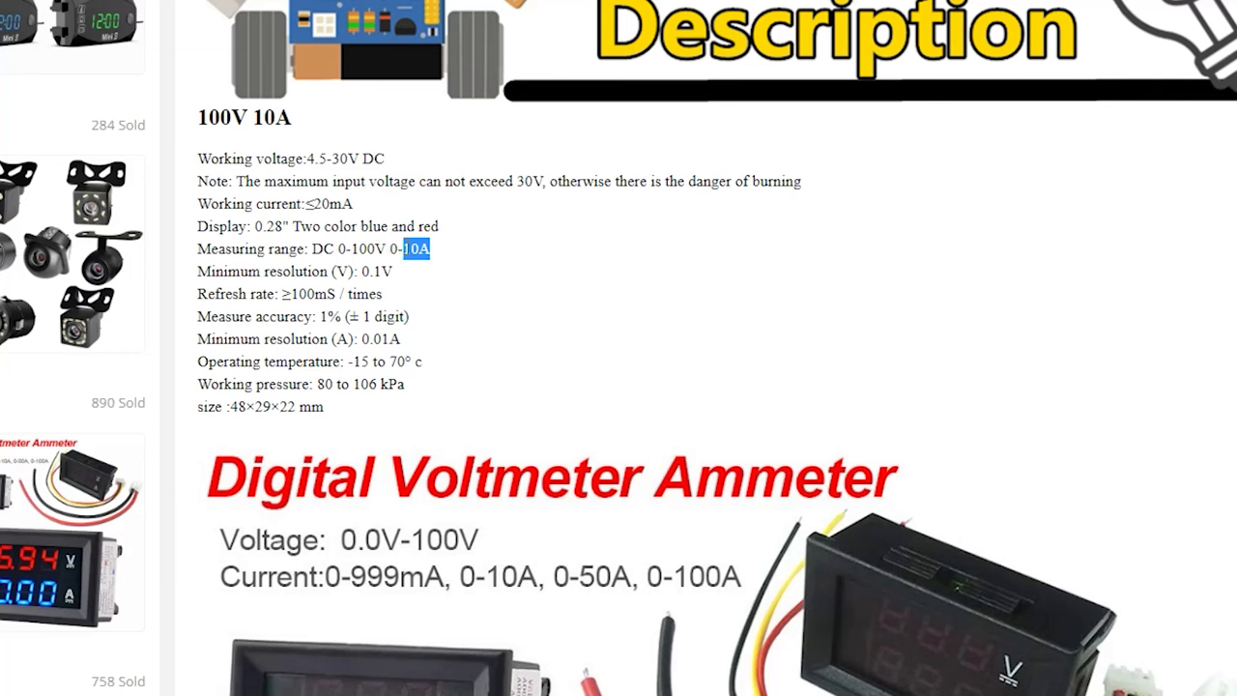
{"action": "scroll", "scroll_direction": "down", "scroll_amount": 3}
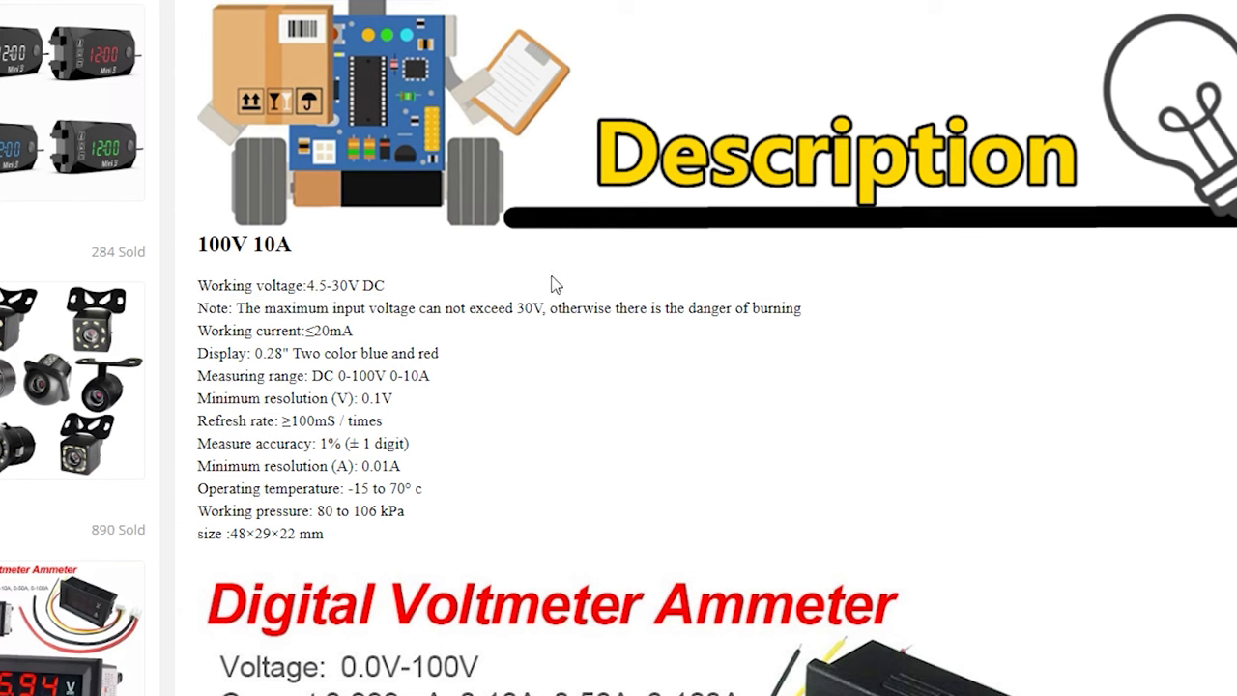